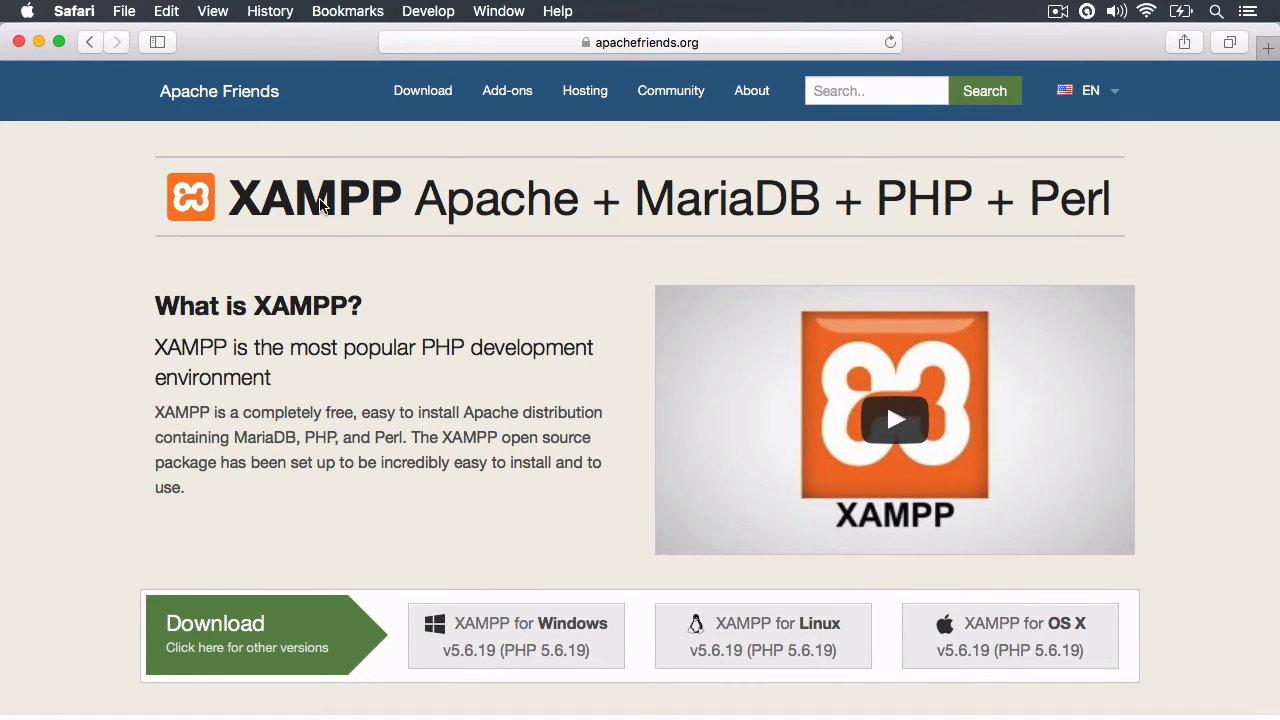
{"action": "mouse_move", "coordinate": [461, 647]}
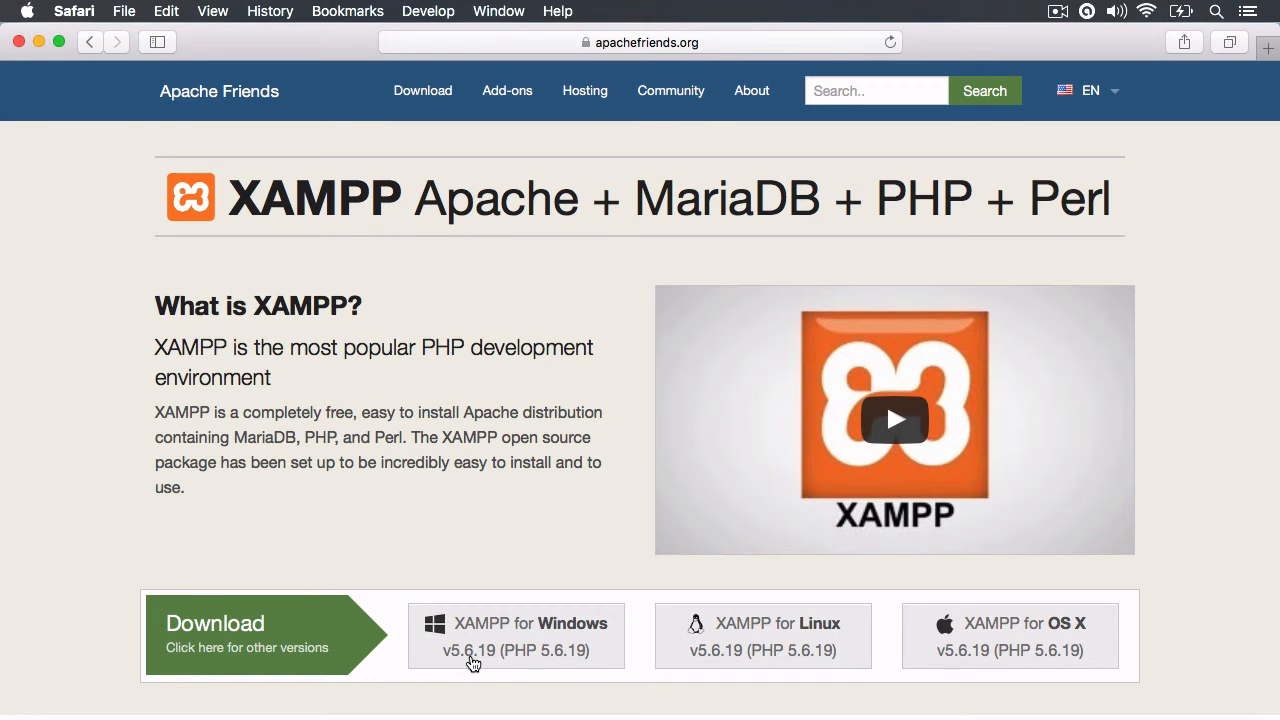
{"action": "mouse_move", "coordinate": [266, 659]}
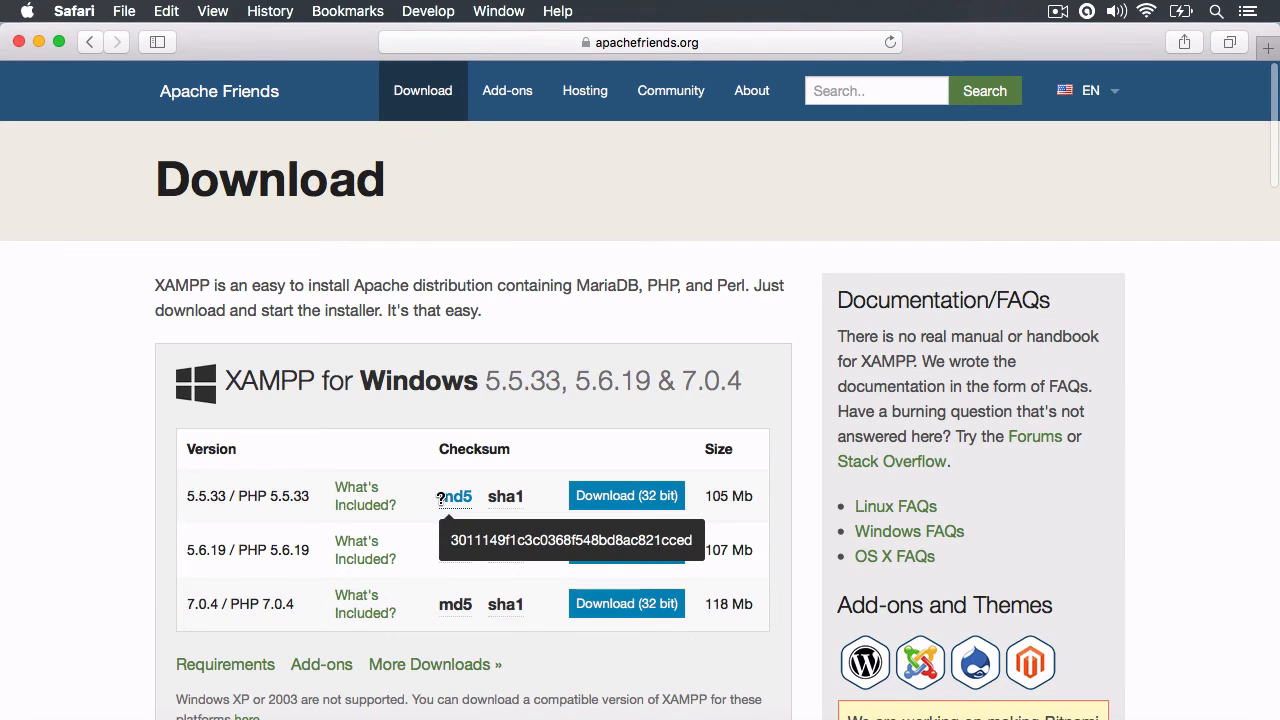
Step: Scroll to XAMPP for OS X and double-click the 7.0.4 / PHP 7.0.4 release
{"action": "scroll", "scroll_direction": "down", "scroll_amount": 3}
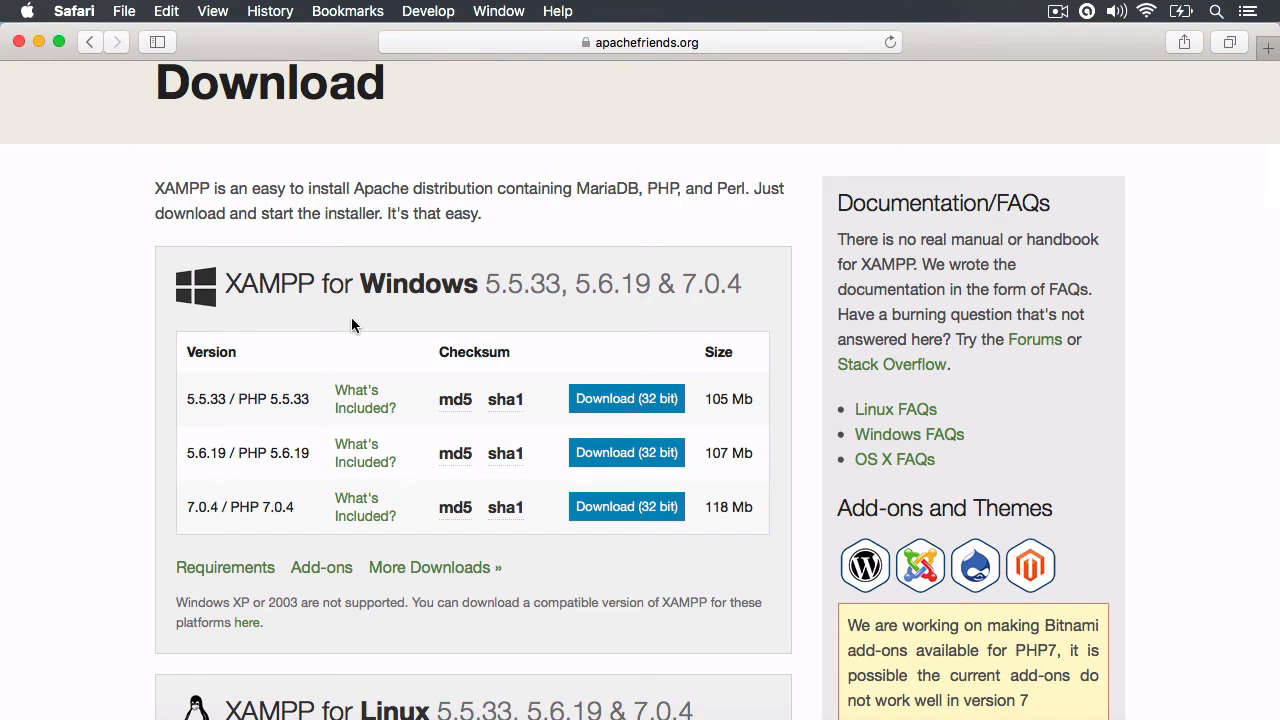
{"action": "scroll", "scroll_direction": "down", "scroll_amount": 3}
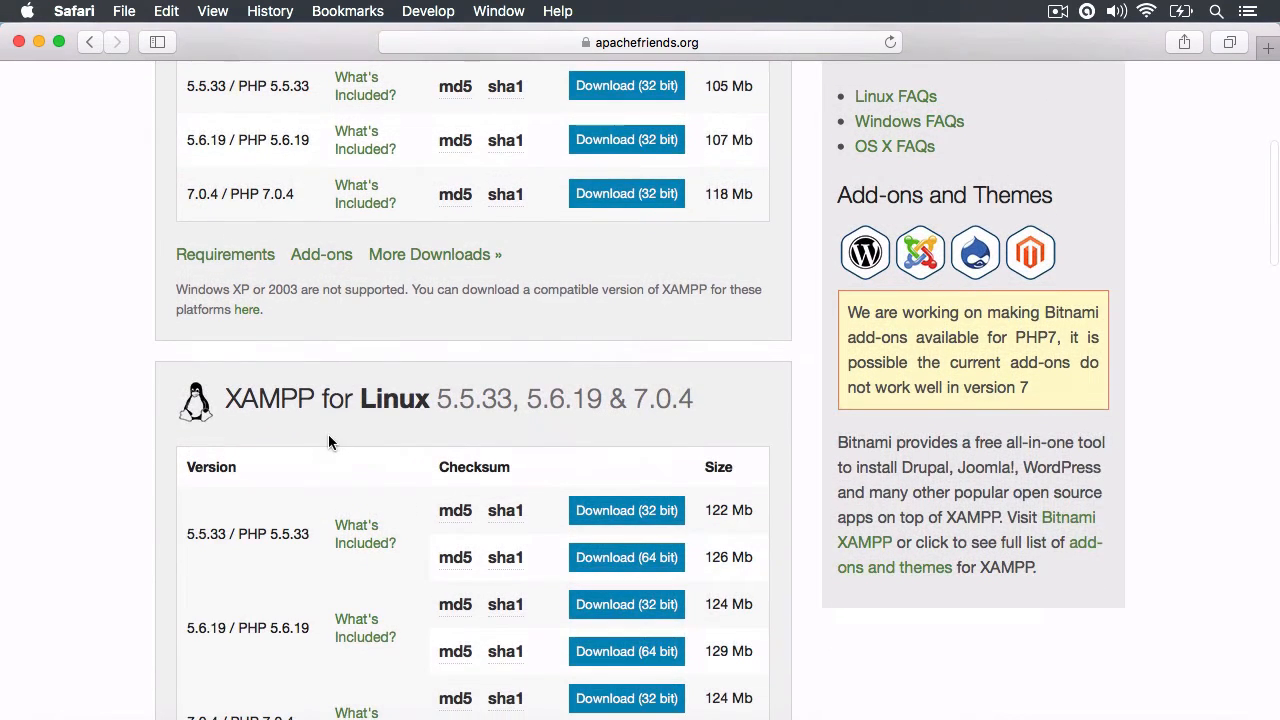
{"action": "scroll", "scroll_direction": "down", "scroll_amount": 3}
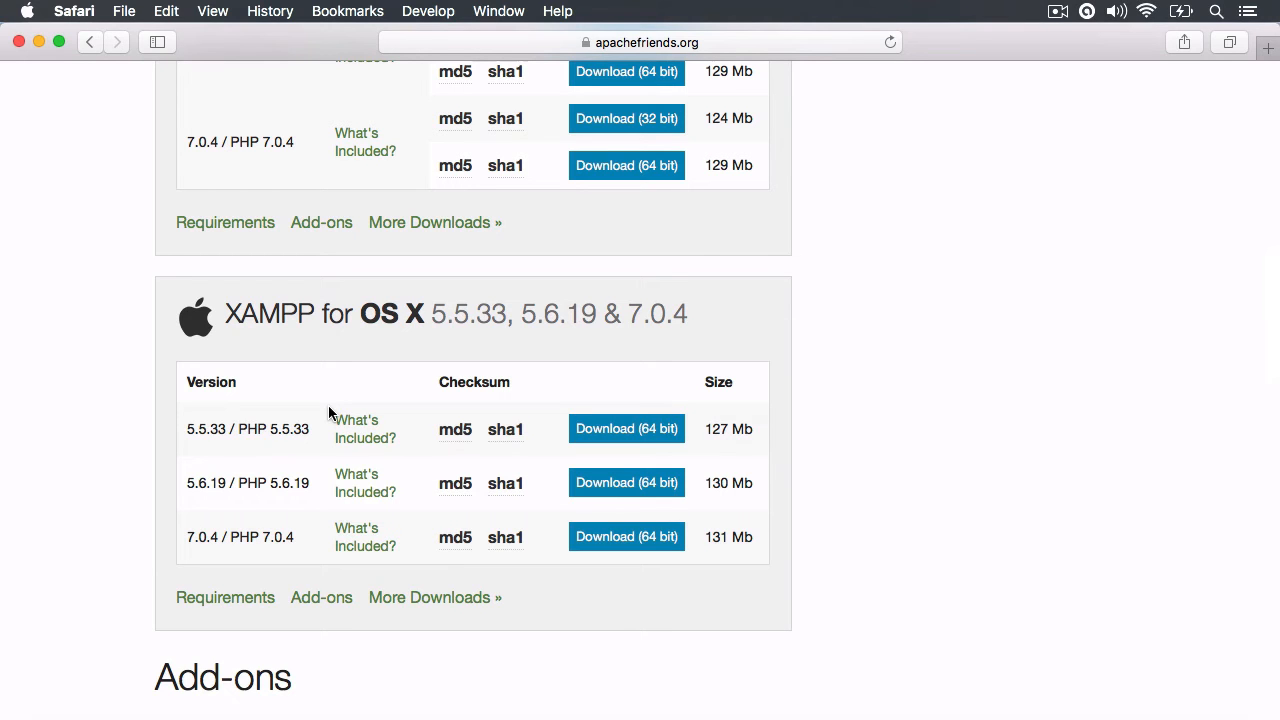
{"action": "double_click", "coordinate": [239, 537]}
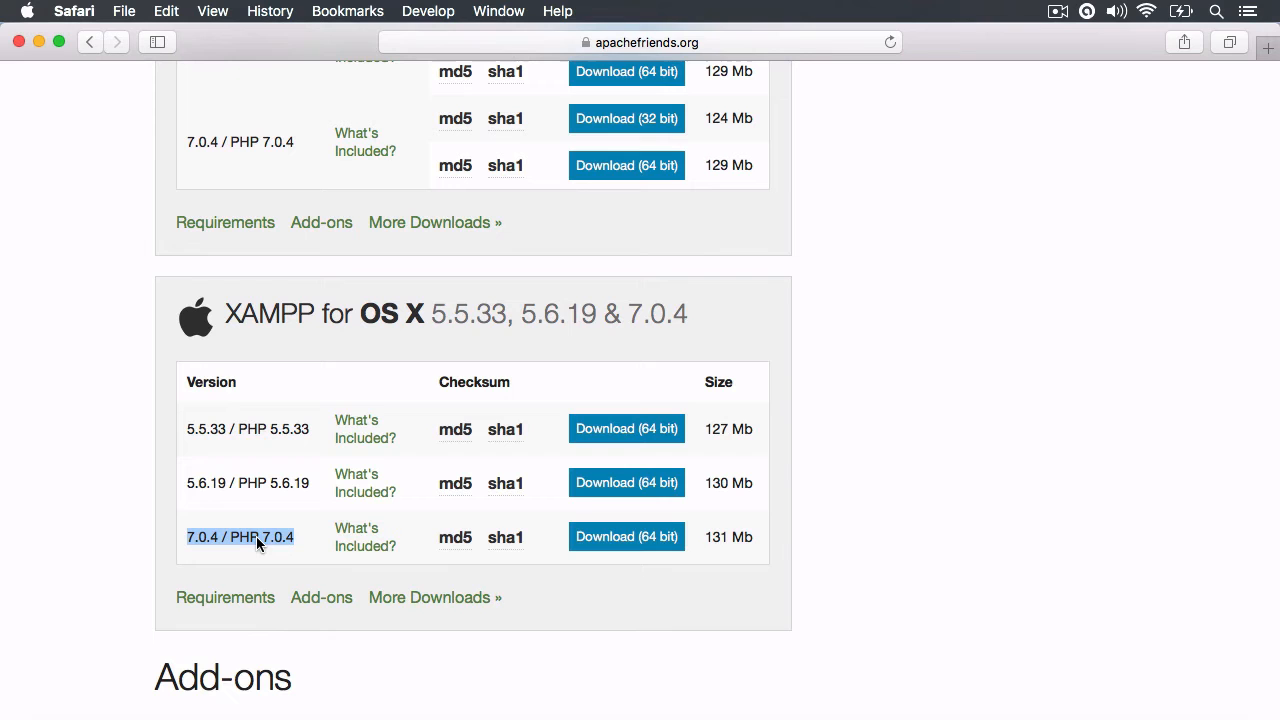
{"action": "mouse_move", "coordinate": [626, 537]}
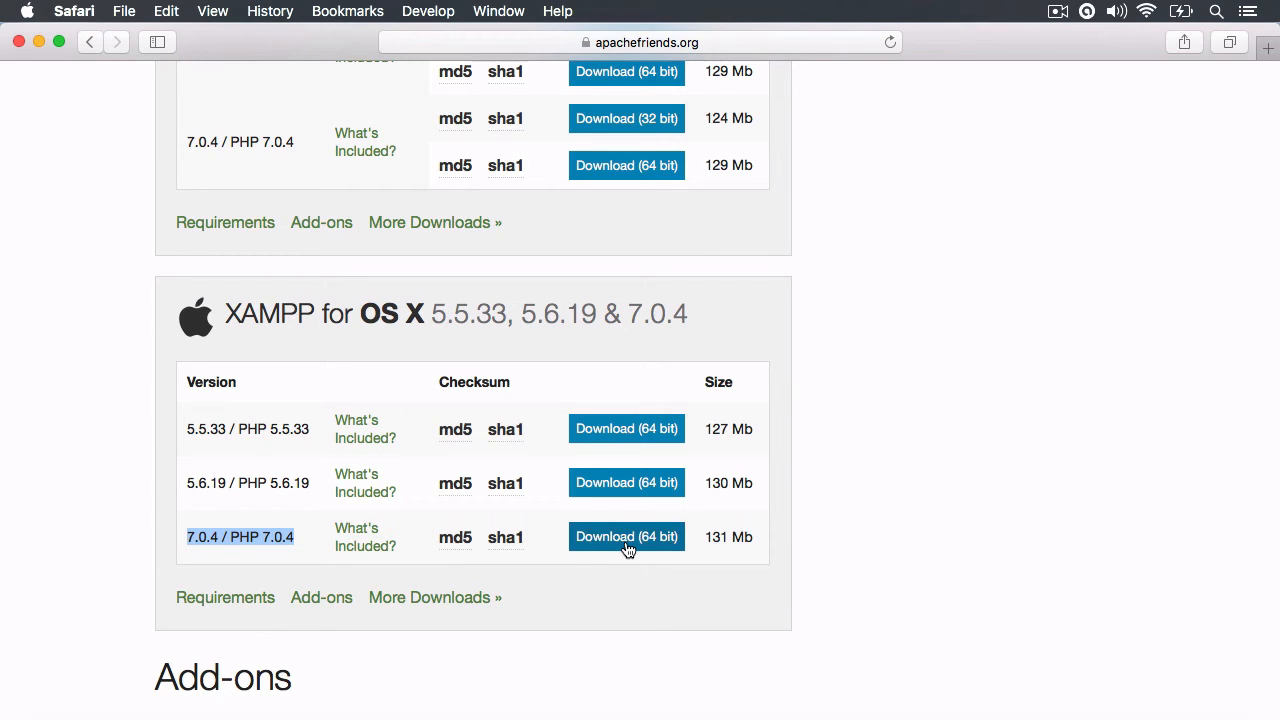
{"action": "mouse_move", "coordinate": [307, 556]}
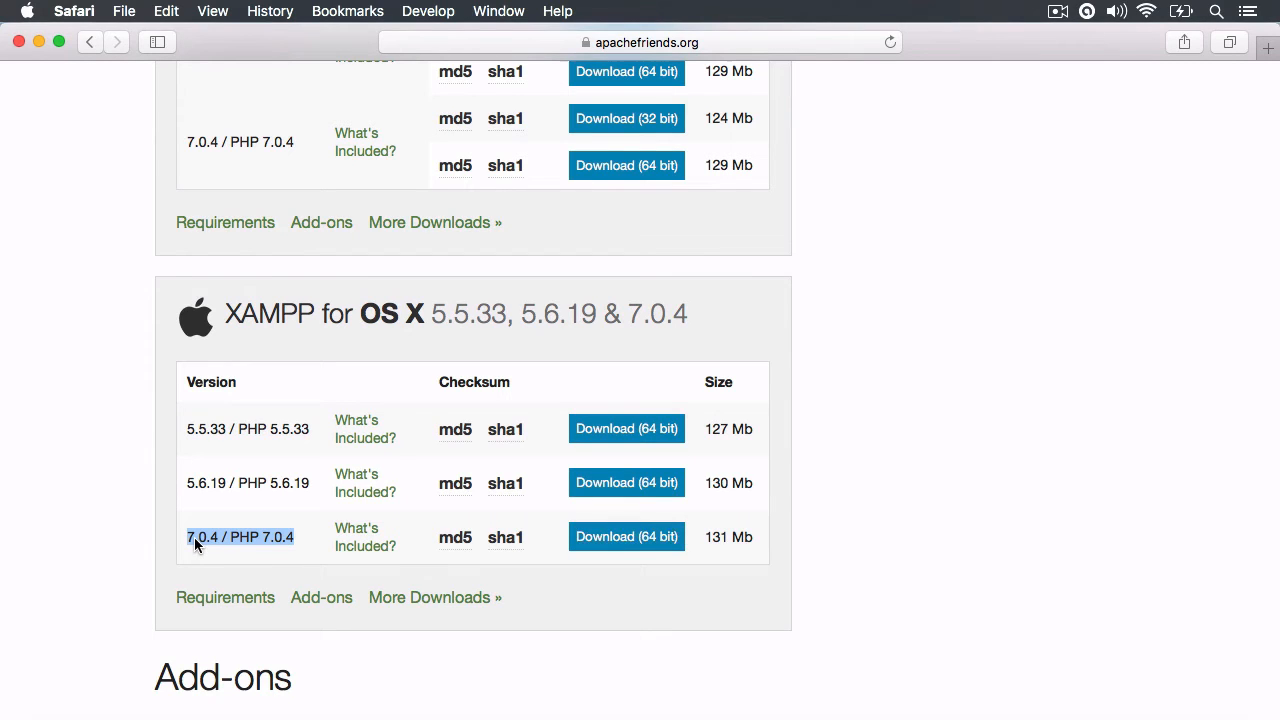
{"action": "mouse_move", "coordinate": [259, 551]}
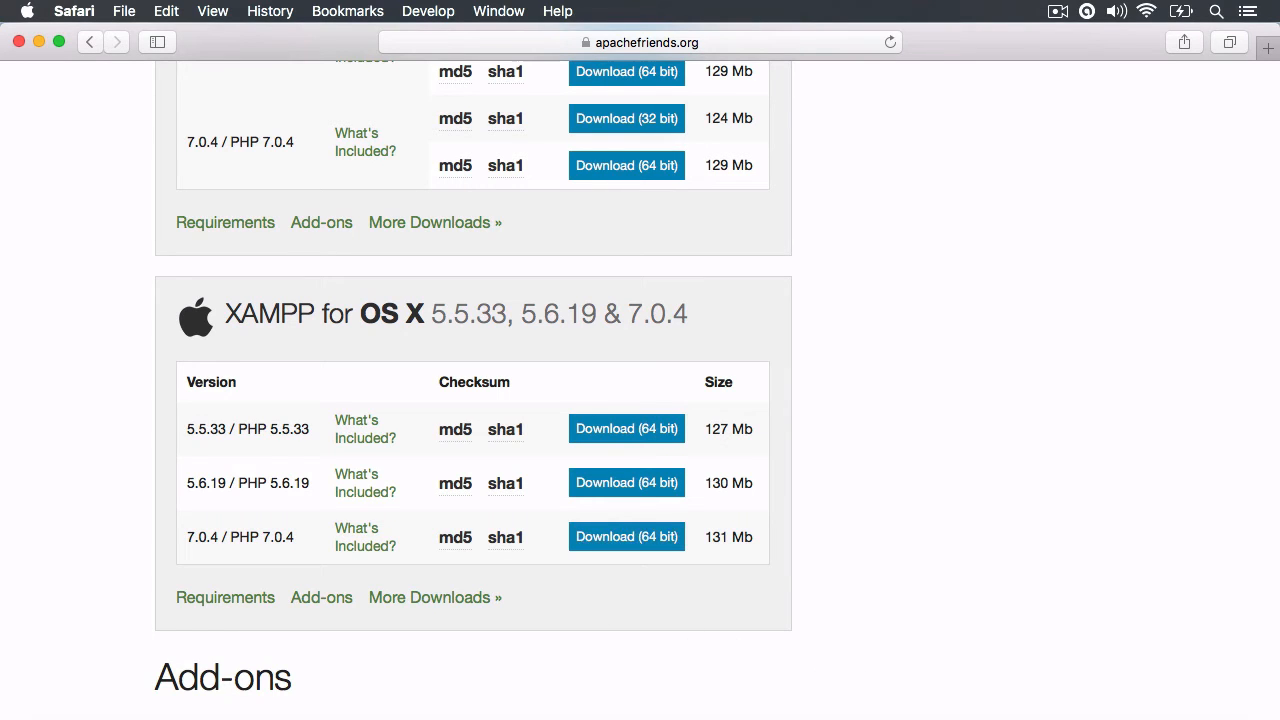
{"action": "mouse_move", "coordinate": [560, 385]}
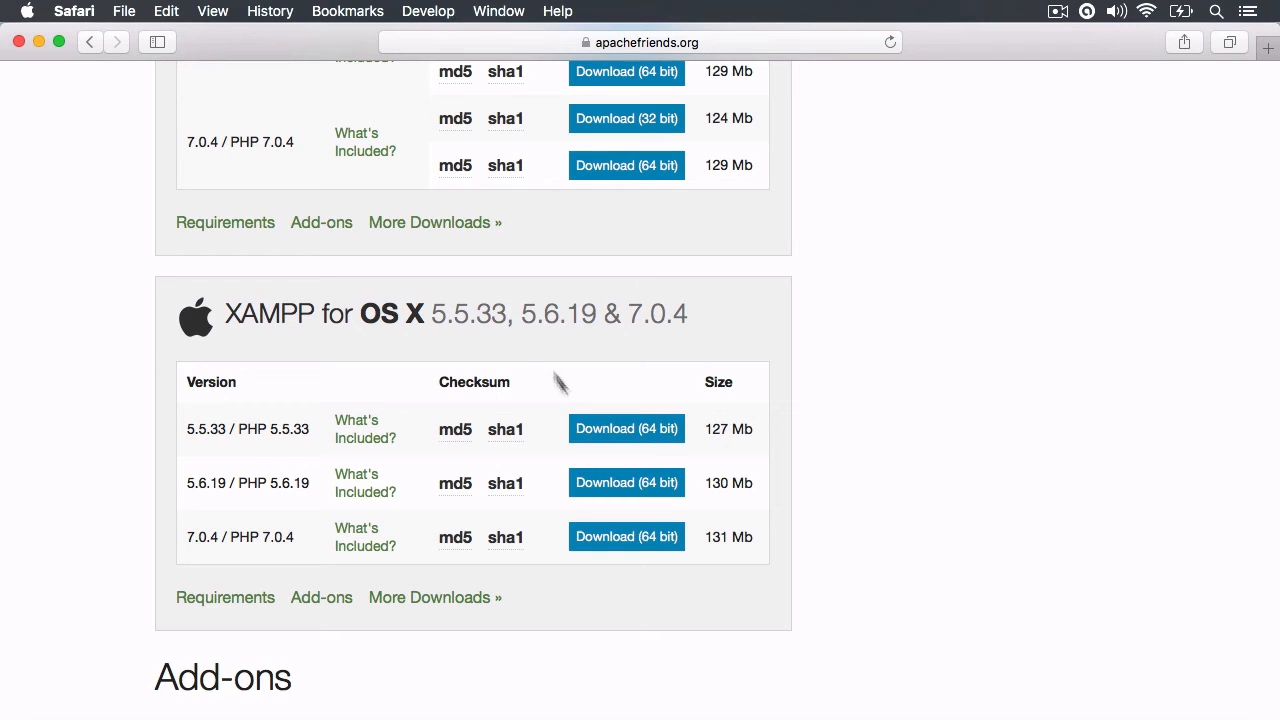
{"action": "double_click", "coordinate": [540, 314]}
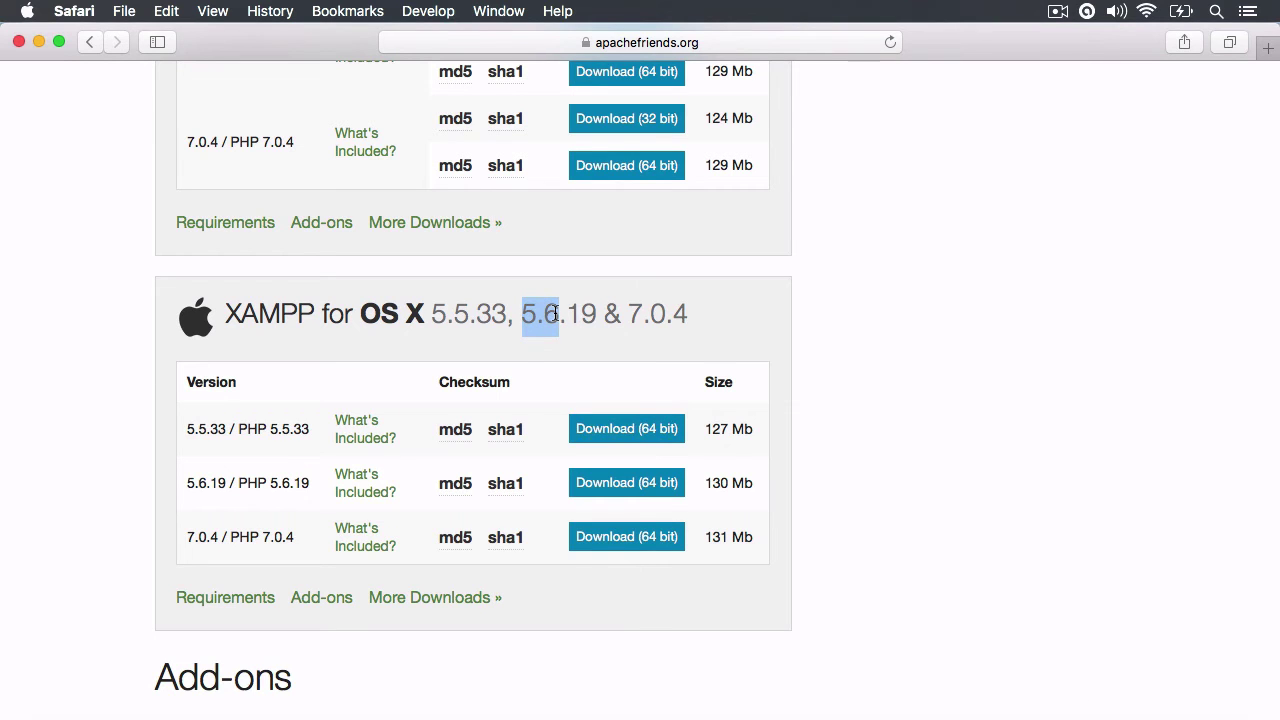
{"action": "left_click", "coordinate": [540, 318]}
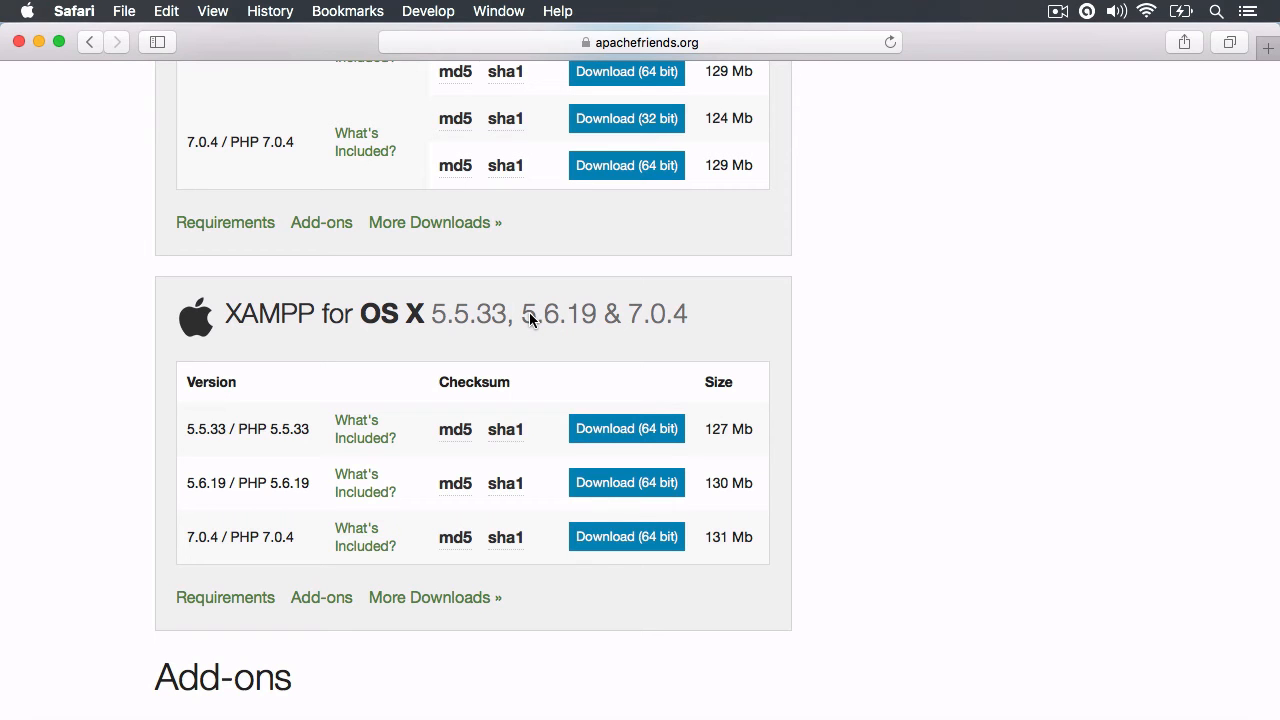
{"action": "mouse_move", "coordinate": [625, 310]}
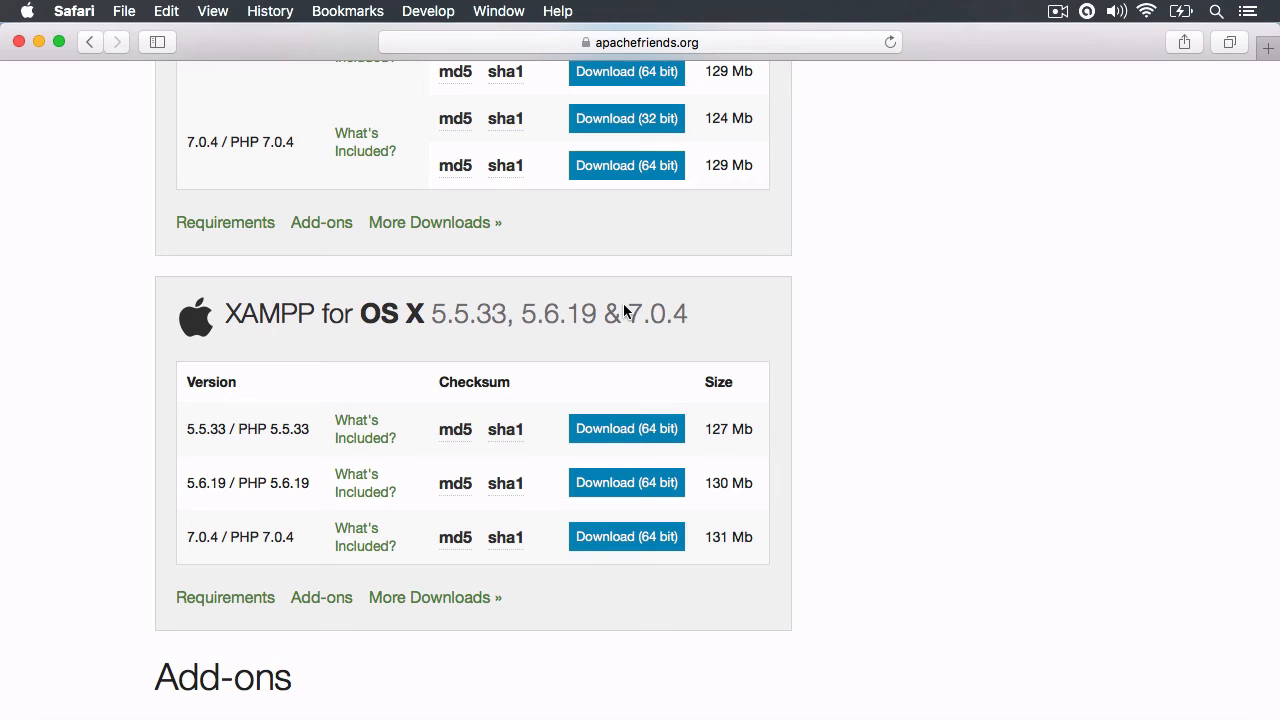
{"action": "mouse_move", "coordinate": [305, 318]}
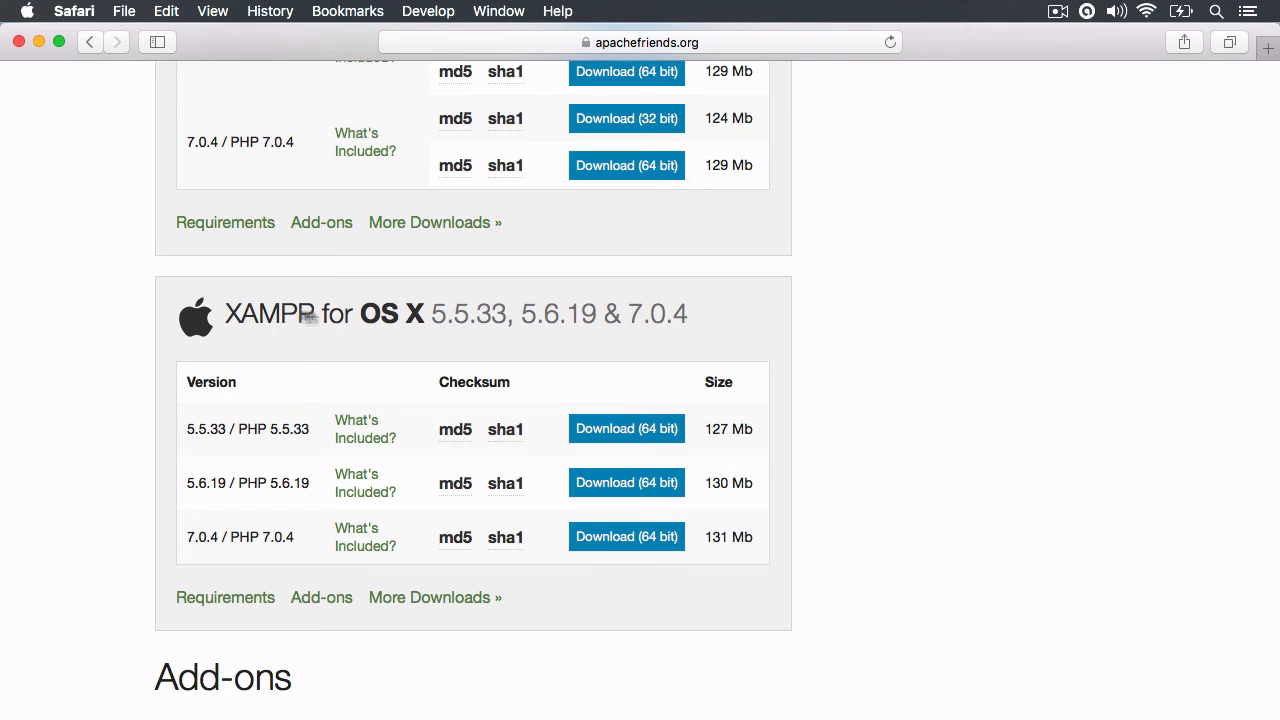
{"action": "mouse_move", "coordinate": [887, 646]}
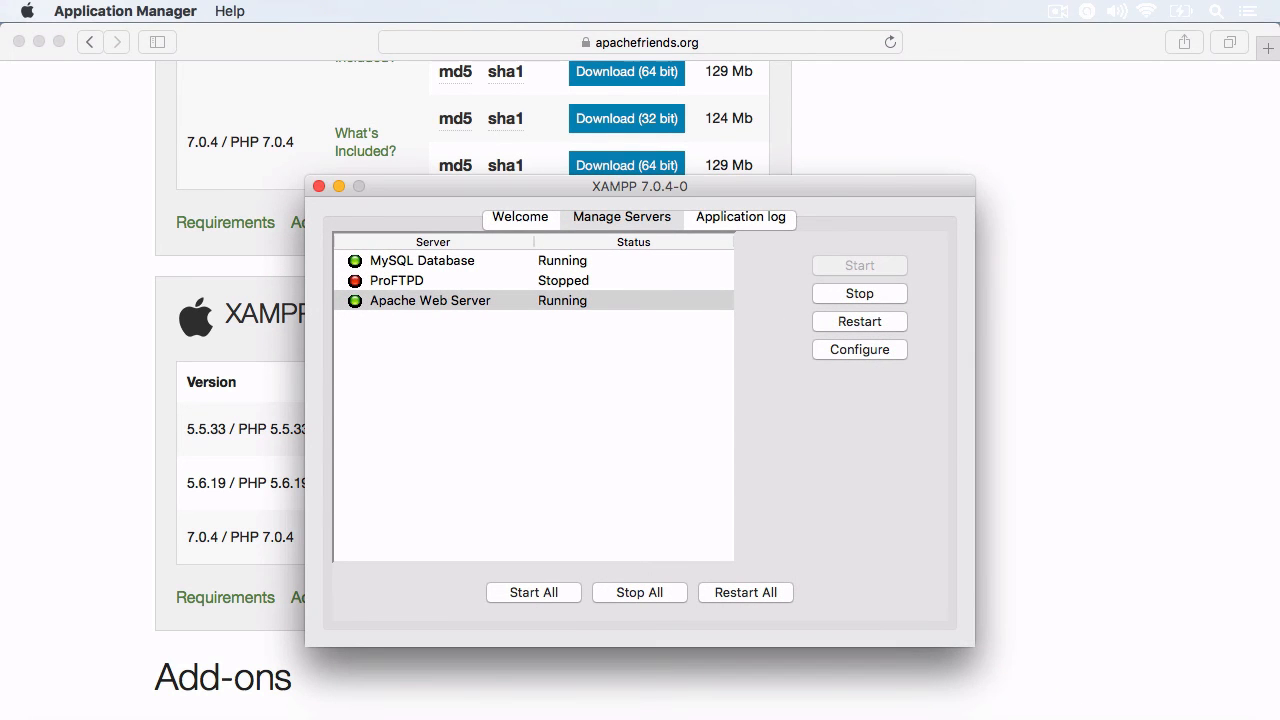
{"action": "mouse_move", "coordinate": [612, 230]}
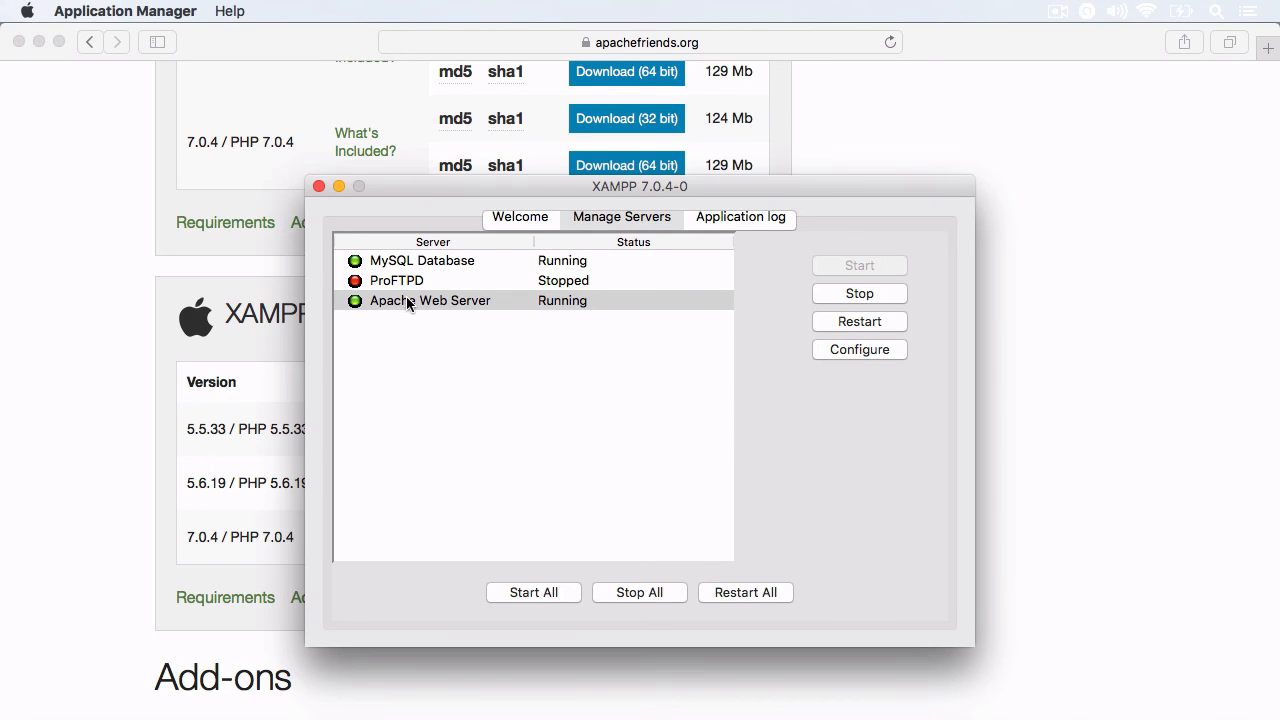
{"action": "mouse_move", "coordinate": [484, 312]}
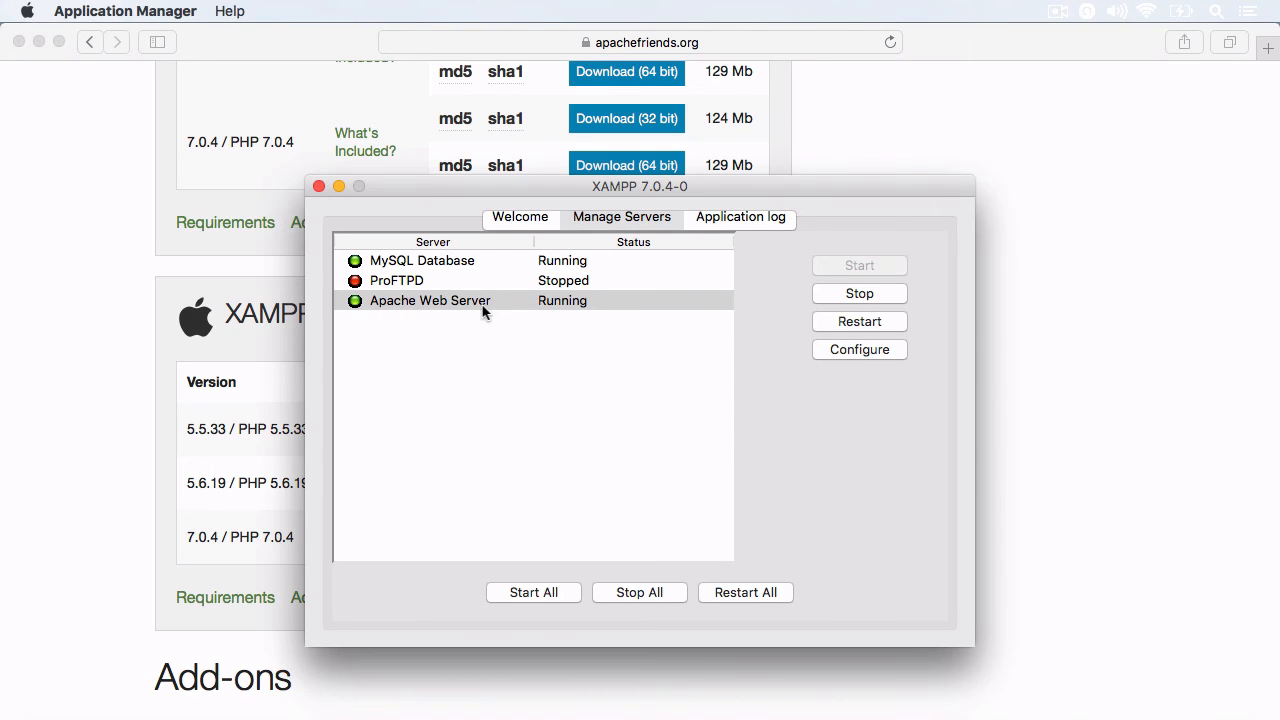
{"action": "mouse_move", "coordinate": [780, 304]}
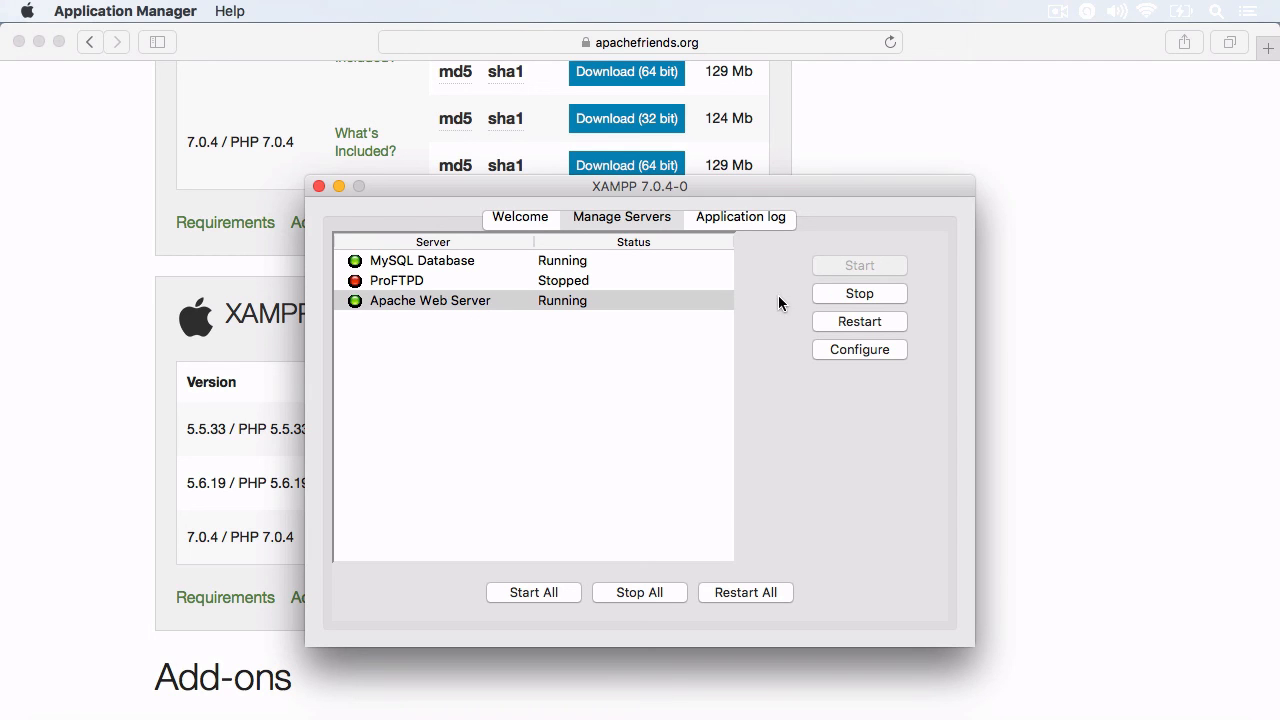
{"action": "mouse_move", "coordinate": [358, 302]}
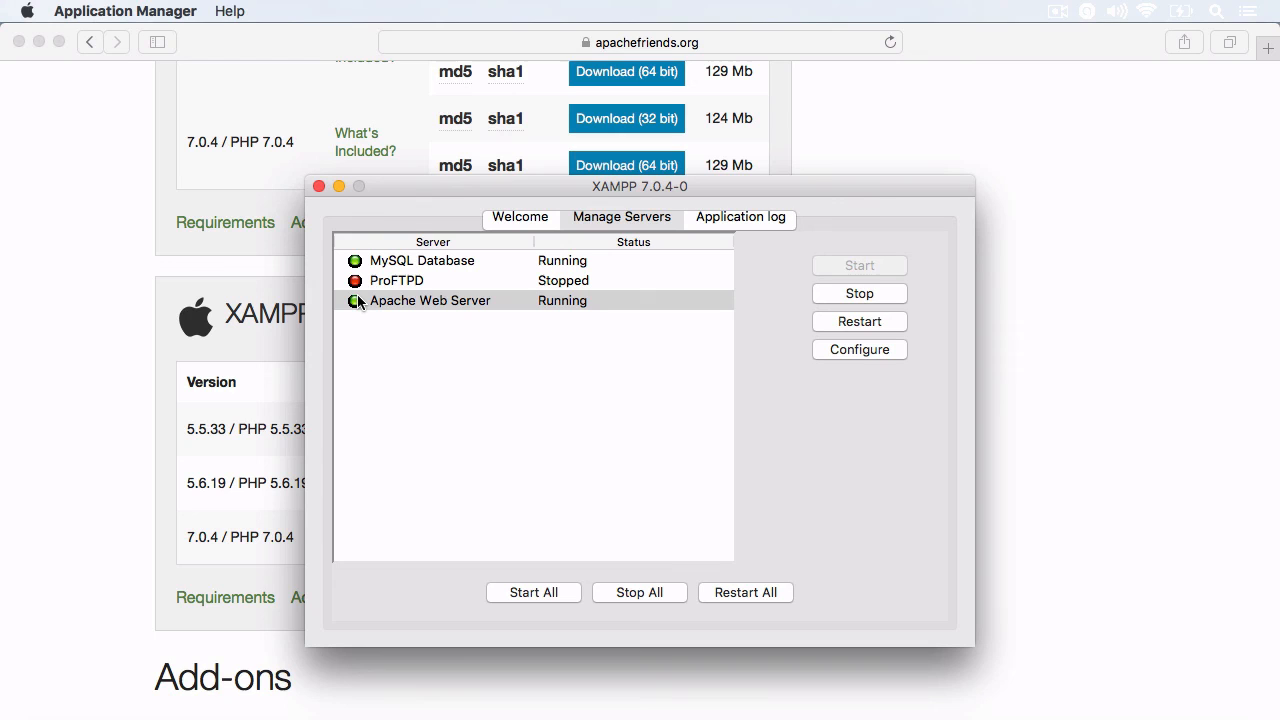
Step: Select the MySQL Database and Apache Web Server entries to check they are running
{"action": "left_click", "coordinate": [421, 260]}
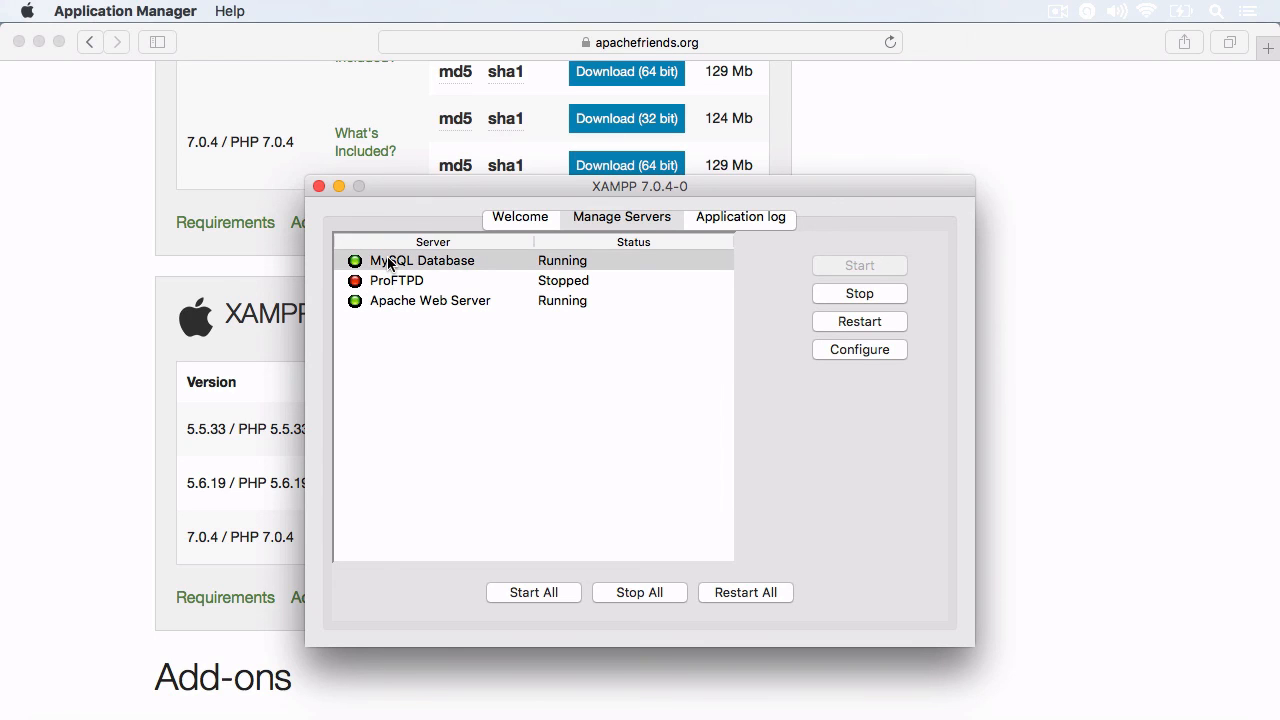
{"action": "mouse_move", "coordinate": [467, 262]}
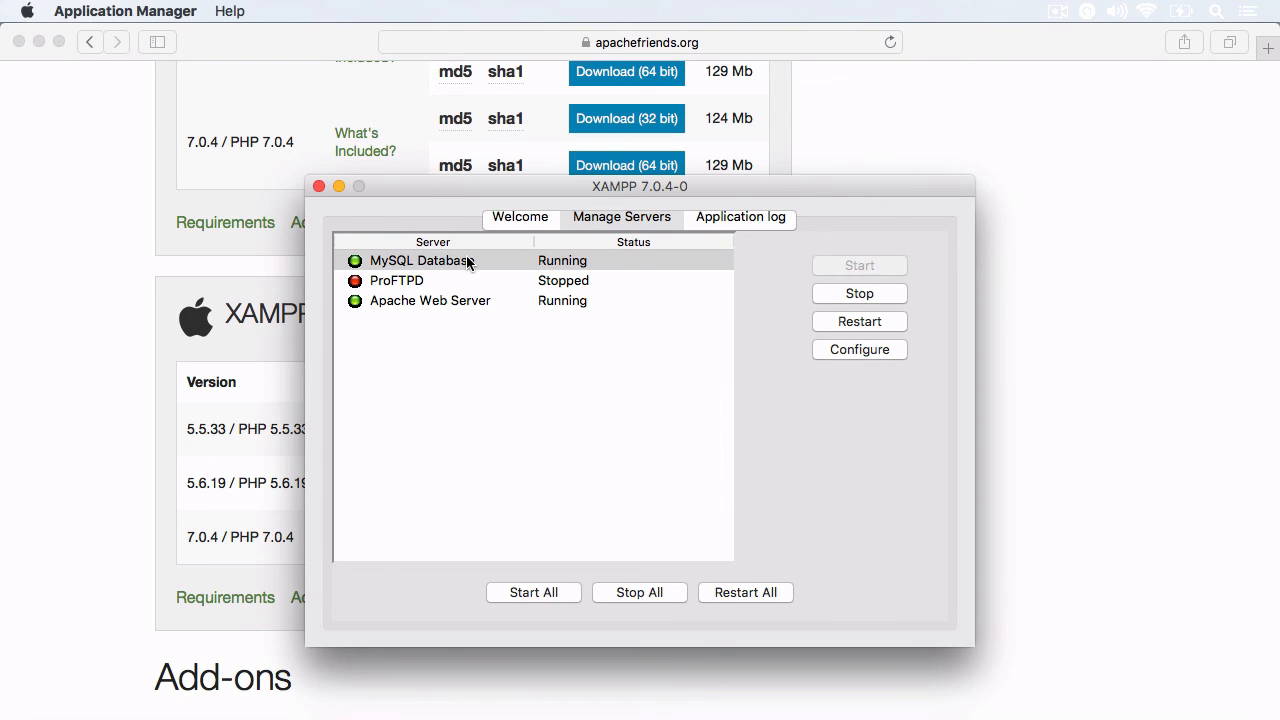
{"action": "left_click", "coordinate": [429, 300]}
{"action": "type", "text": "l"}
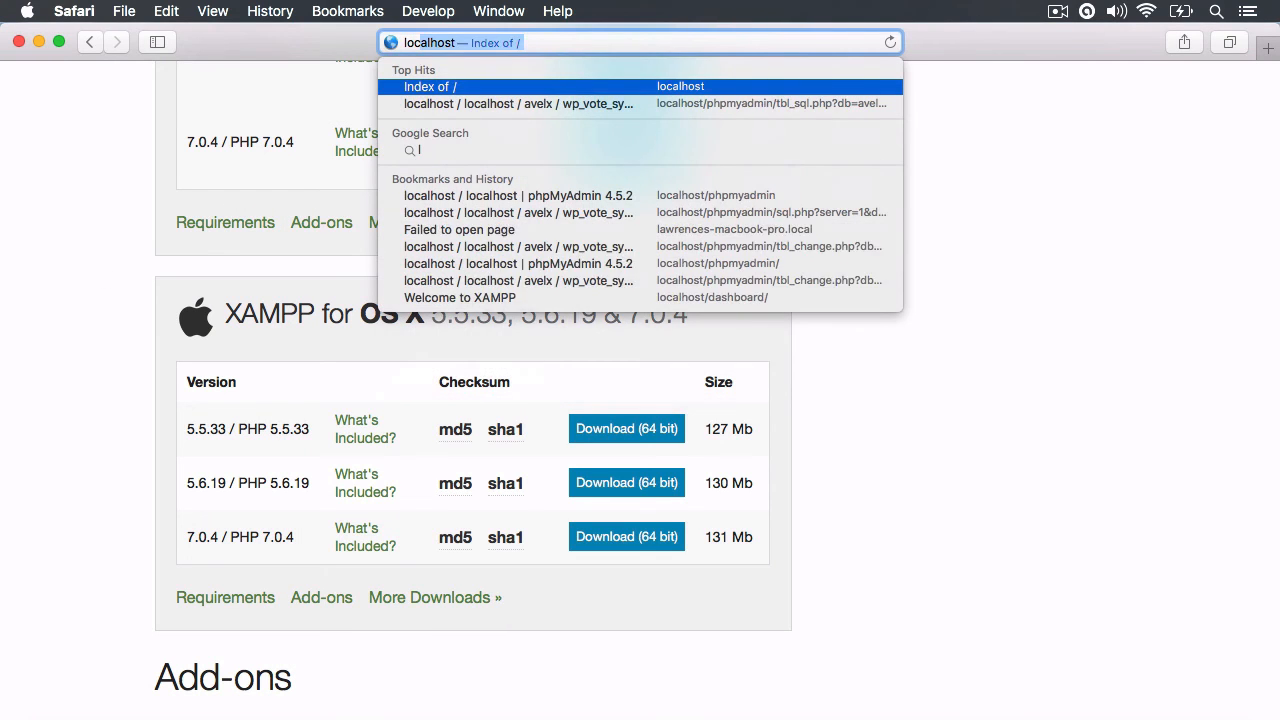
Step: Load localhost in Safari's address bar to reach the XAMPP welcome page
{"action": "left_click", "coordinate": [640, 86]}
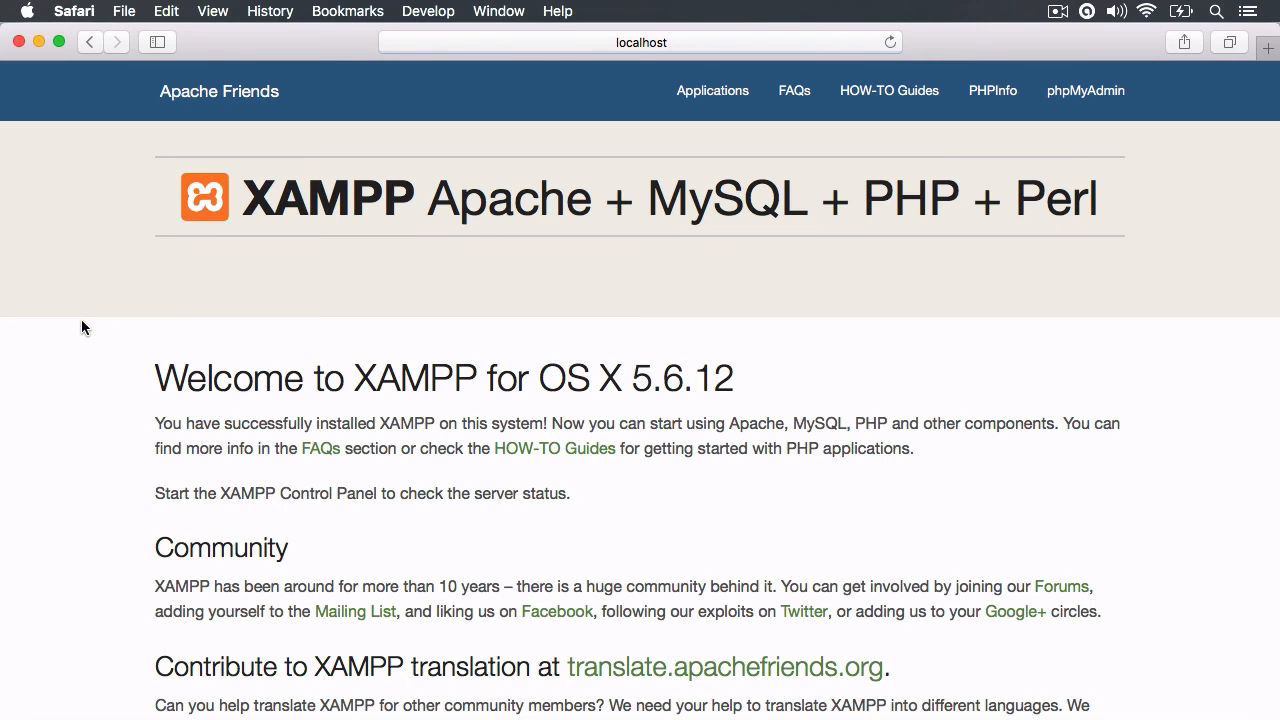
{"action": "mouse_move", "coordinate": [164, 354]}
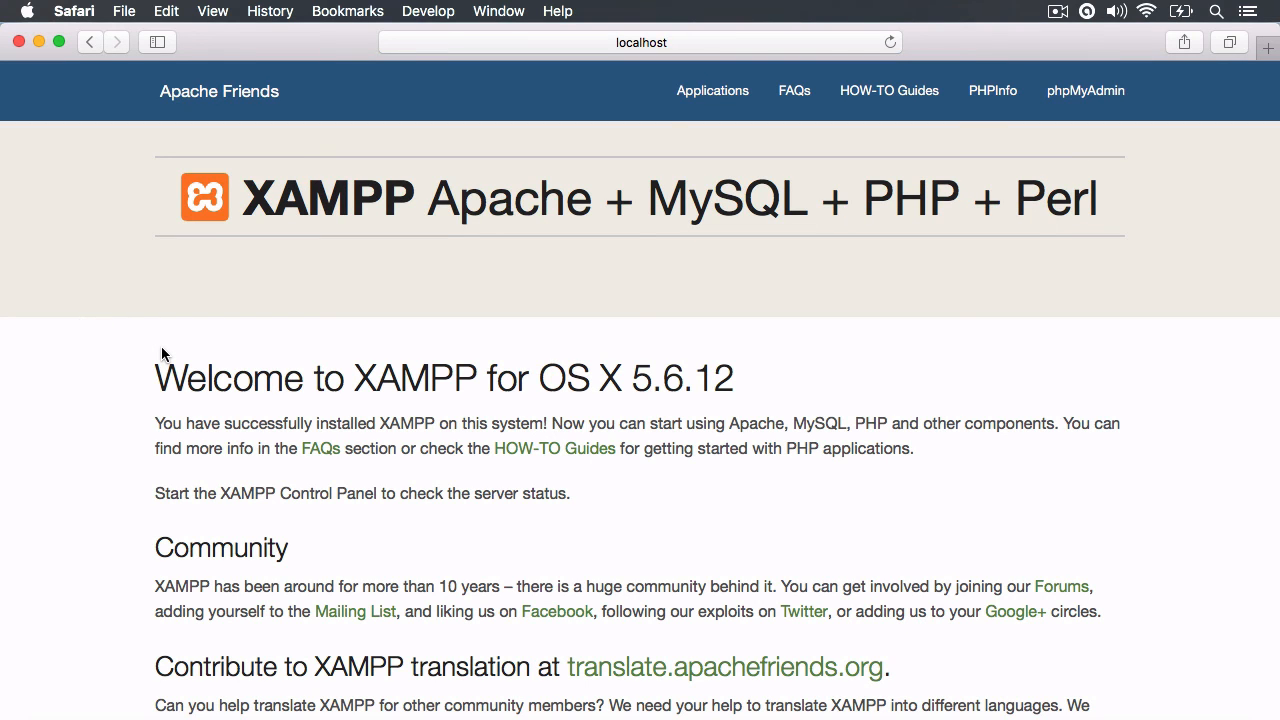
{"action": "mouse_move", "coordinate": [992, 90]}
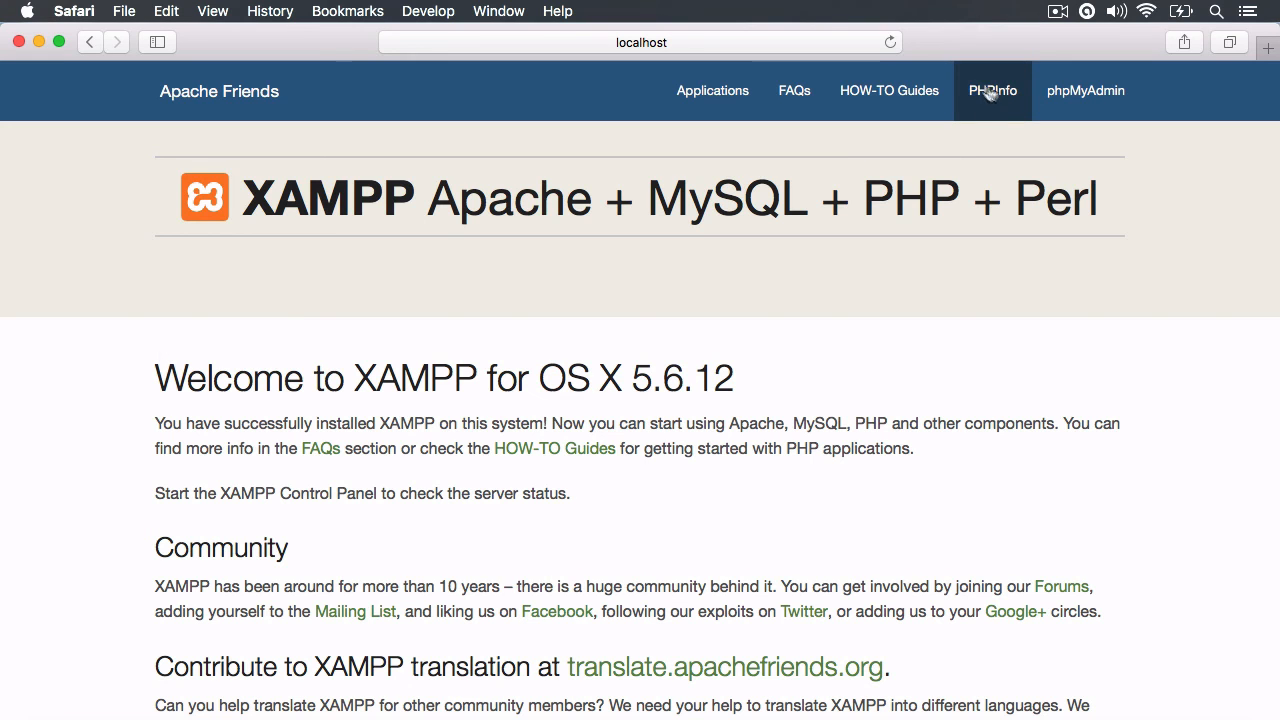
Step: Open PHPInfo from the XAMPP dashboard navigation to show PHP Version 7.0.4
{"action": "left_click", "coordinate": [992, 90]}
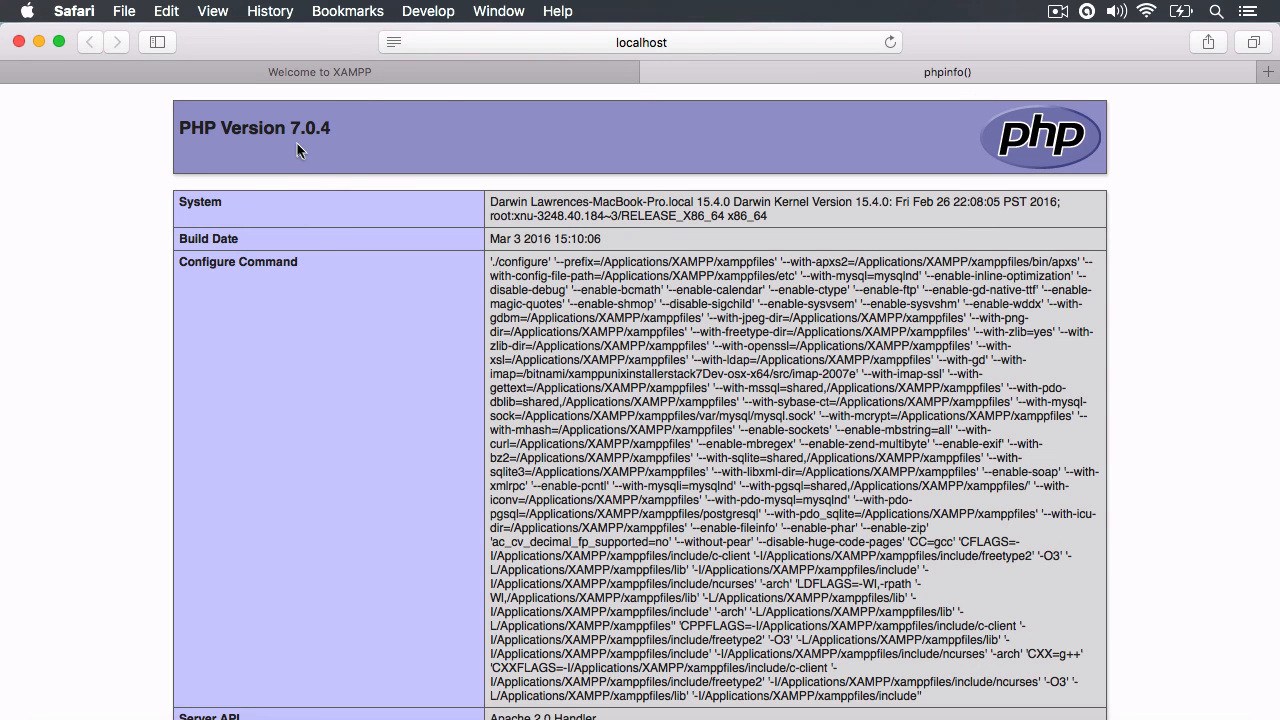
{"action": "mouse_move", "coordinate": [332, 138]}
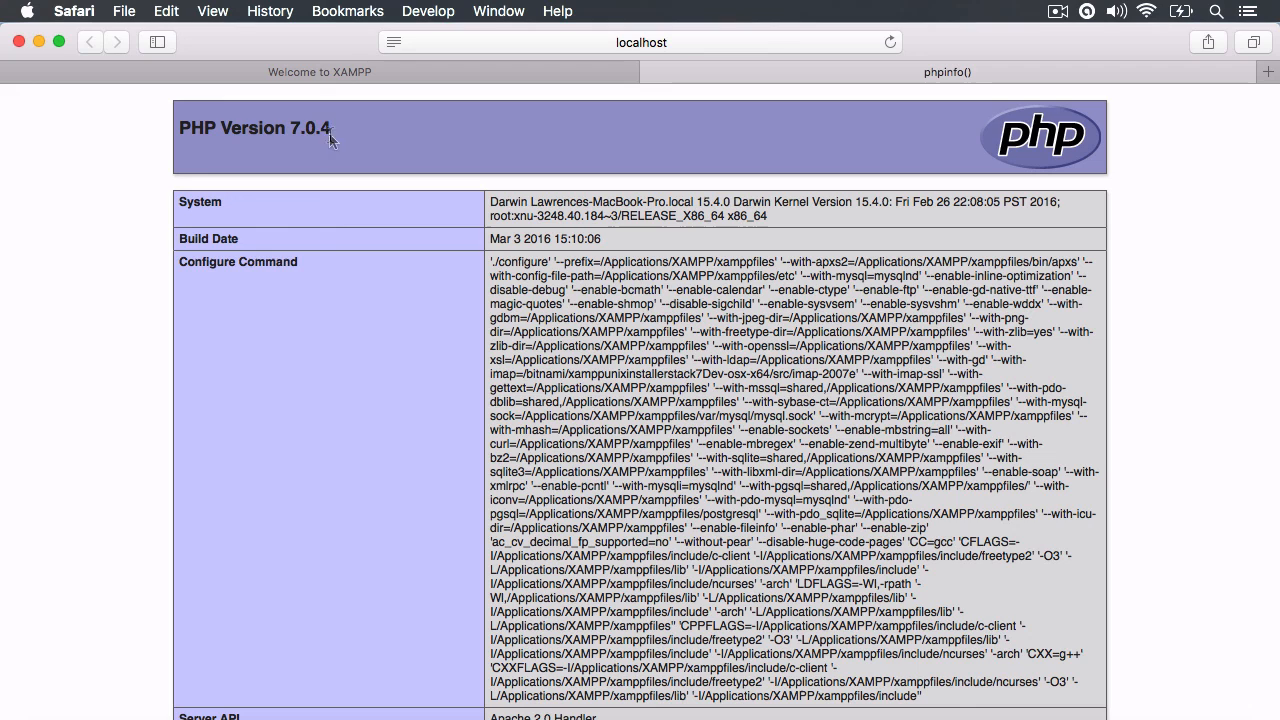
{"action": "mouse_move", "coordinate": [334, 131]}
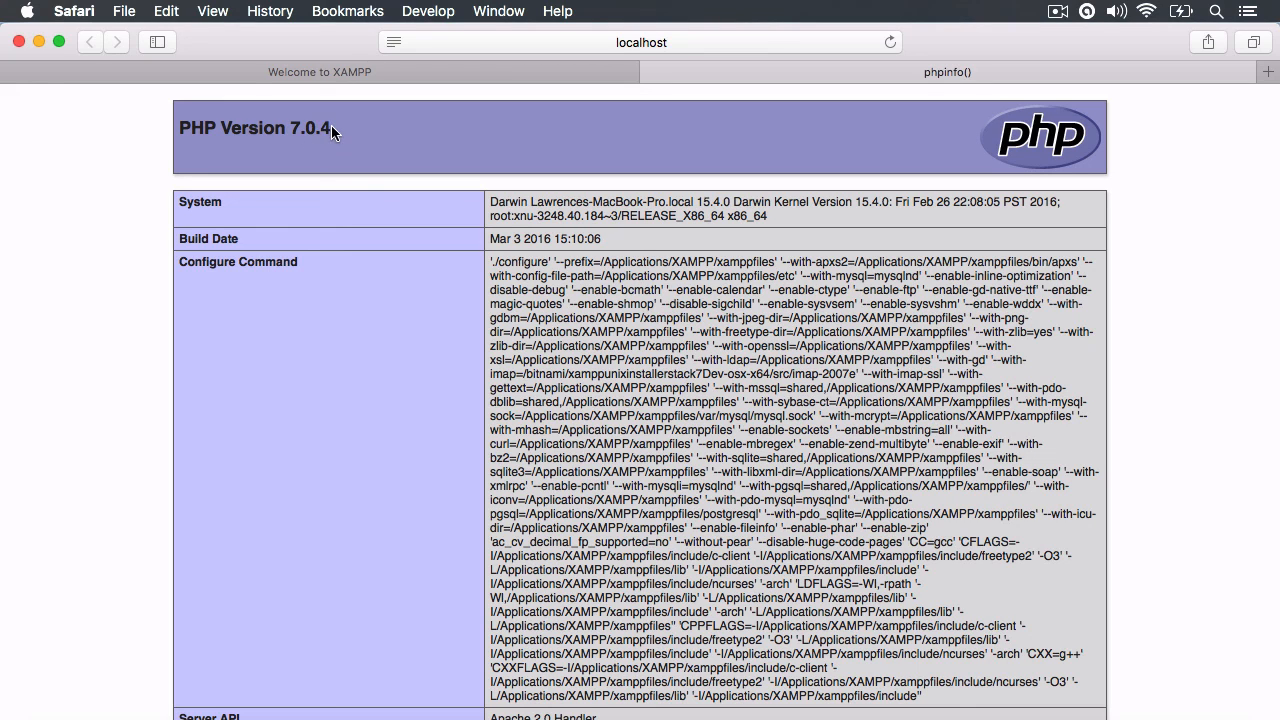